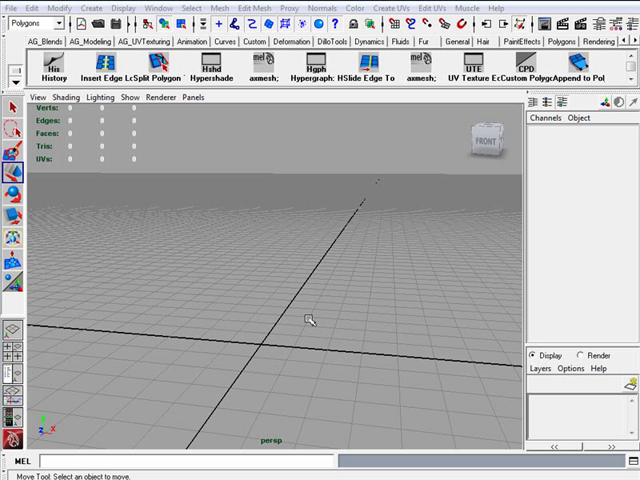
{"action": "mouse_move", "coordinate": [284, 328]}
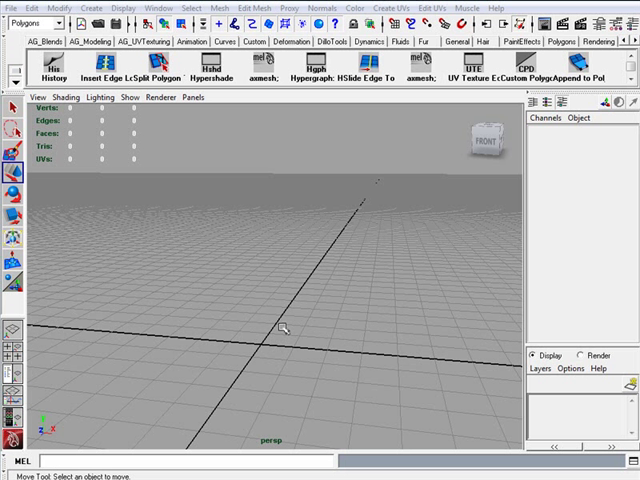
{"action": "mouse_move", "coordinate": [318, 278]}
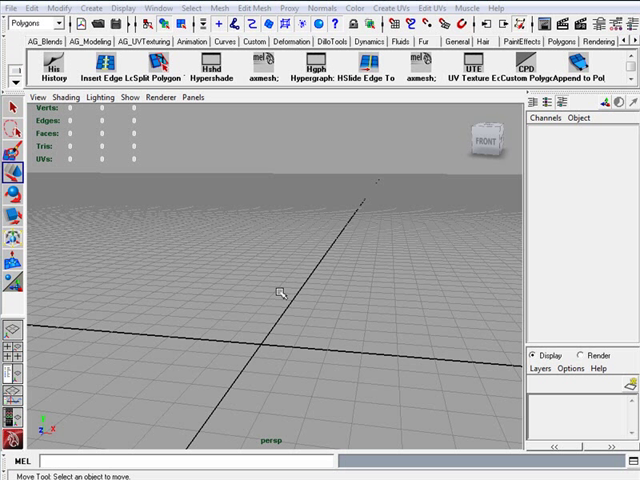
{"action": "mouse_move", "coordinate": [220, 304]}
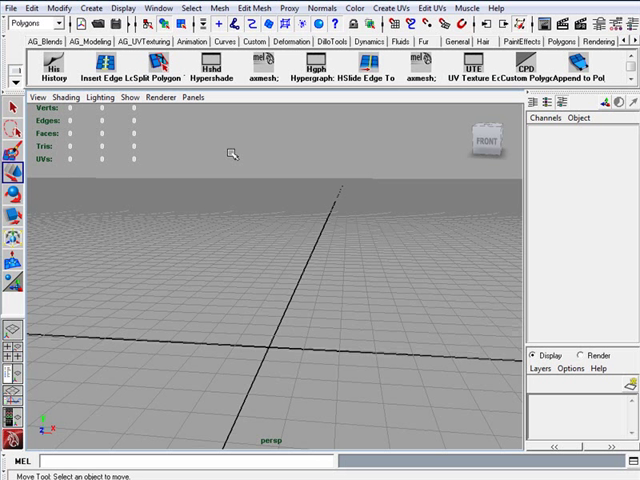
{"action": "mouse_move", "coordinate": [250, 248]}
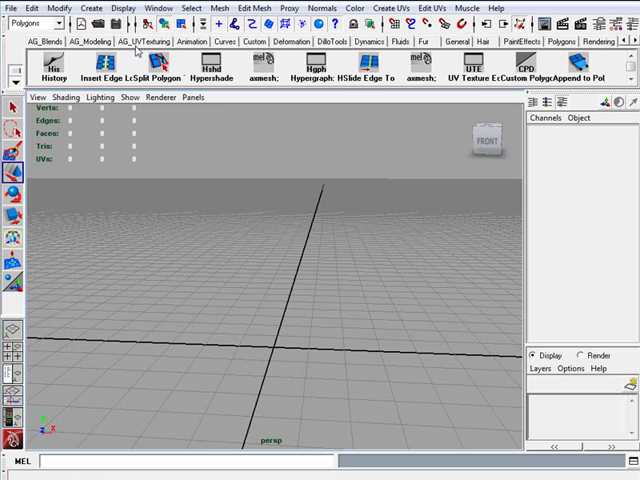
Create a polygon cube, scale it into a tall pillar and move it off to the side
{"action": "left_click", "coordinate": [62, 8]}
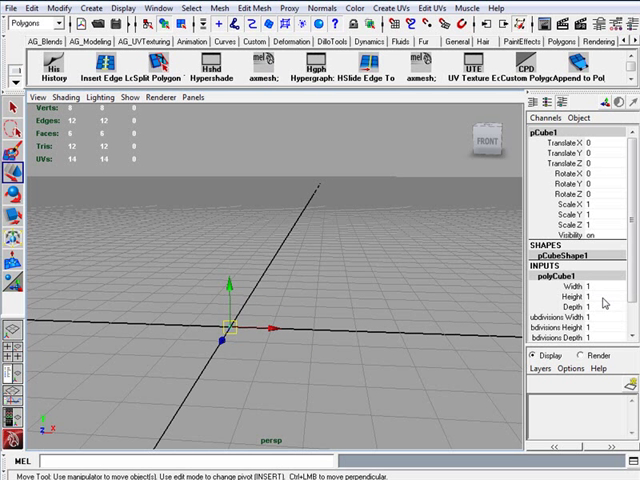
{"action": "left_click", "coordinate": [592, 296]}
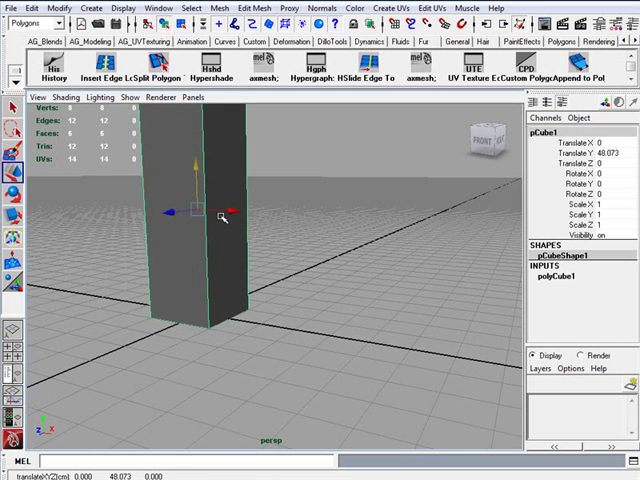
{"action": "left_click_drag", "start_coordinate": [224, 218], "coordinate": [176, 240]}
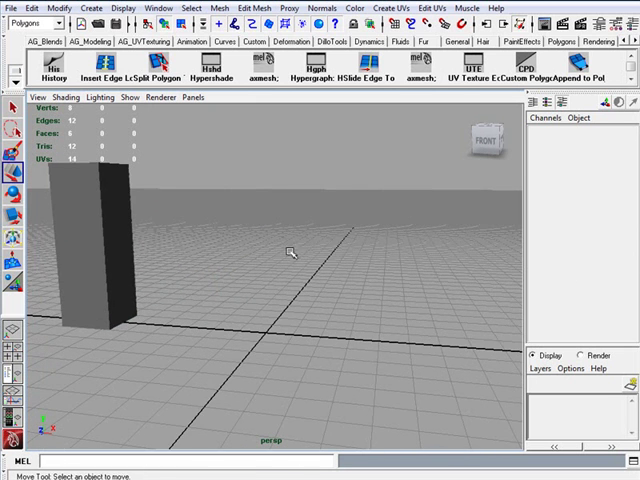
Create a polygon sphere from Polygon Primitives and place it beside the tall box
{"action": "left_click_drag", "start_coordinate": [290, 250], "coordinate": [216, 296]}
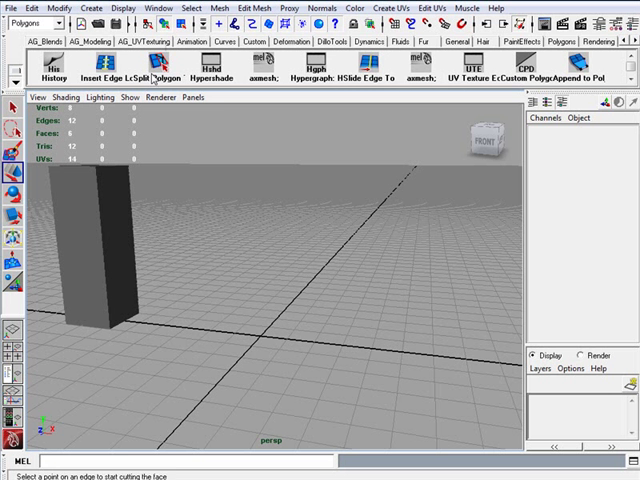
{"action": "left_click", "coordinate": [92, 8]}
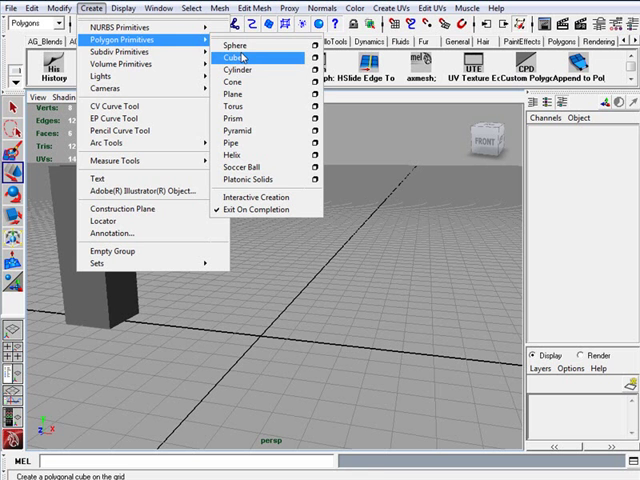
{"action": "left_click", "coordinate": [236, 44]}
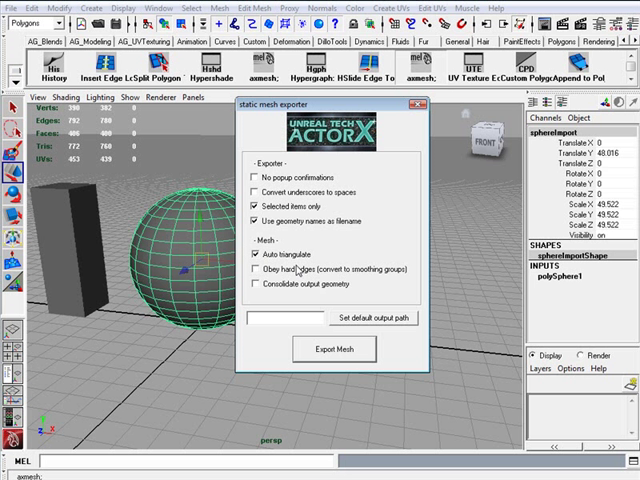
{"action": "mouse_move", "coordinate": [322, 264]}
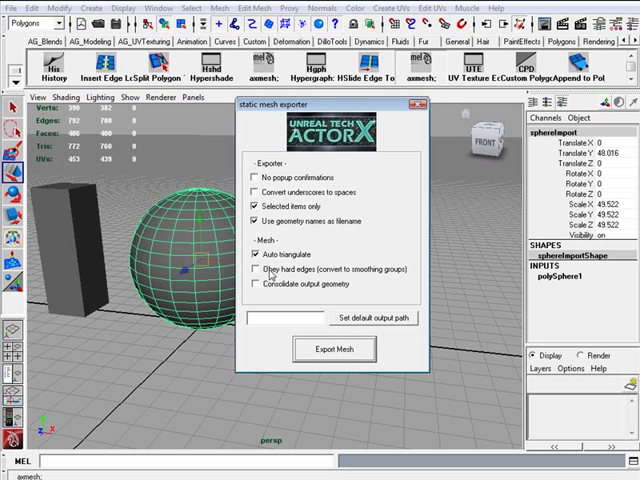
{"action": "mouse_move", "coordinate": [336, 244]}
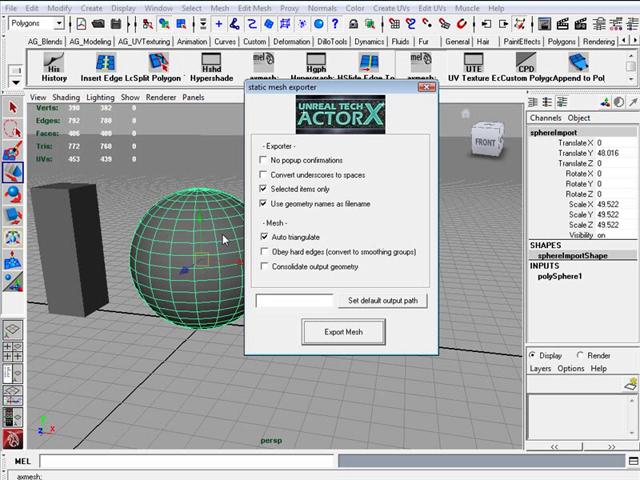
{"action": "mouse_move", "coordinate": [308, 218]}
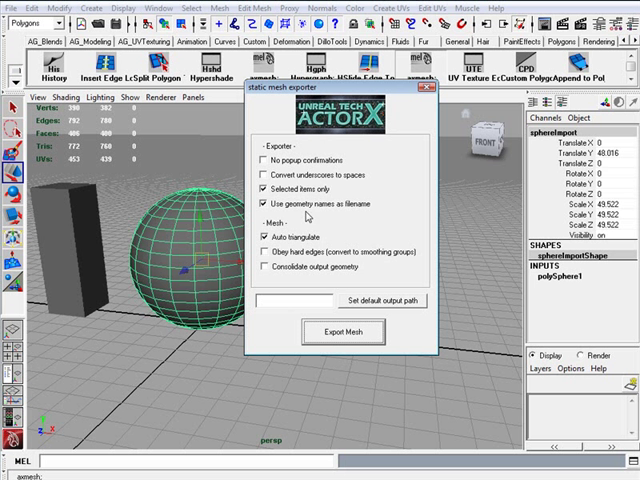
{"action": "mouse_move", "coordinate": [400, 308]}
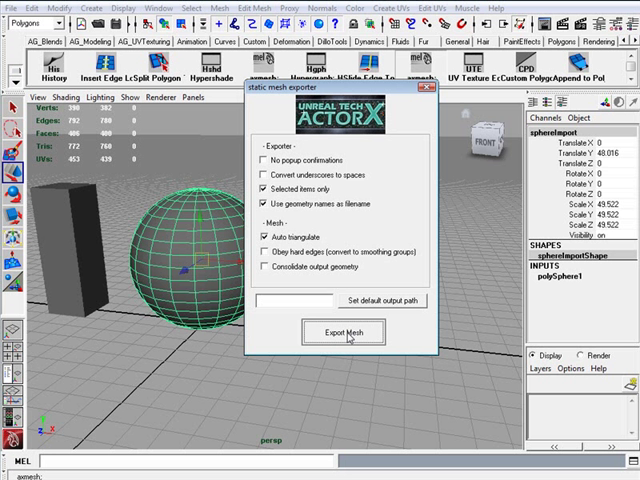
Export the sphere with the ActorX exporter as a 760-polygon static mesh and dismiss the report
{"action": "left_click", "coordinate": [344, 332]}
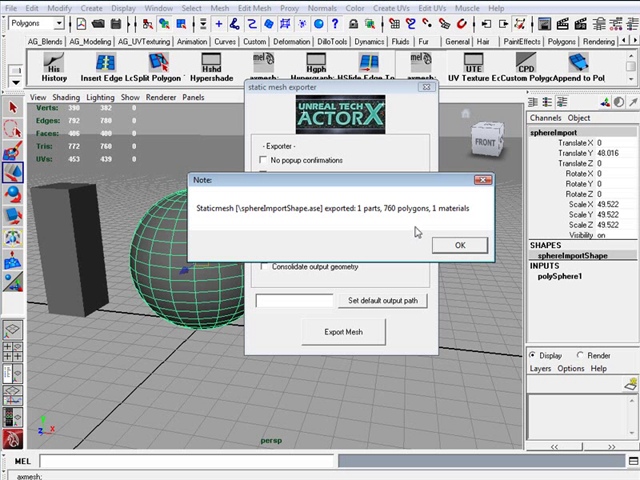
{"action": "mouse_move", "coordinate": [446, 216]}
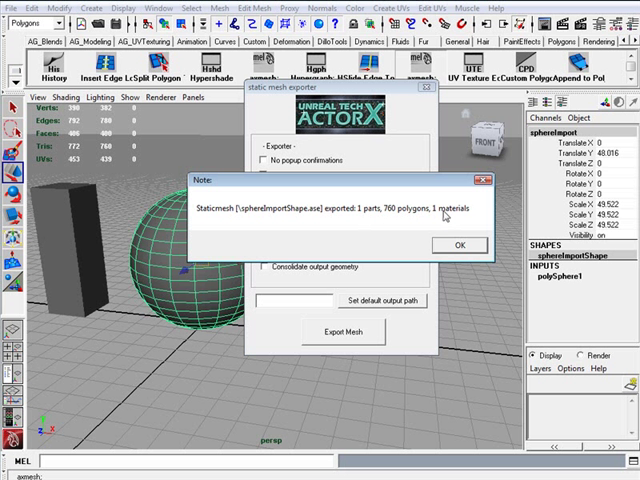
{"action": "mouse_move", "coordinate": [446, 224]}
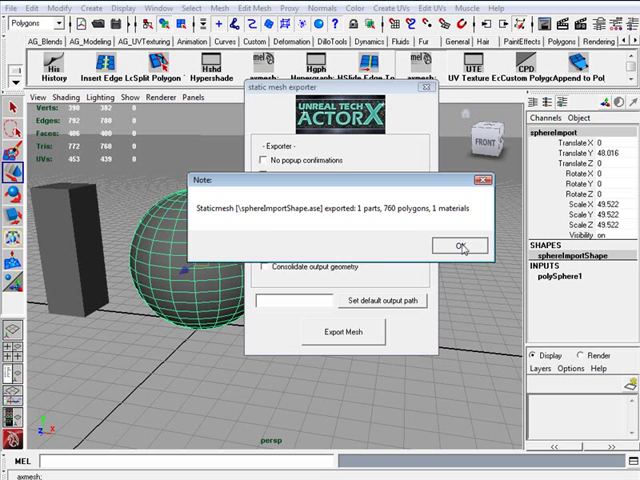
{"action": "left_click", "coordinate": [460, 246]}
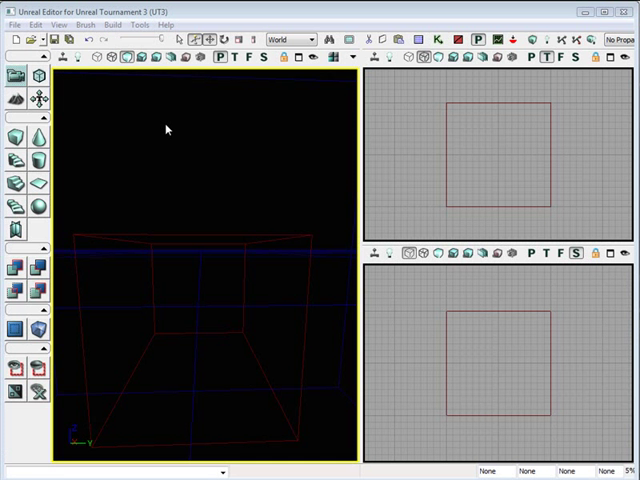
{"action": "mouse_move", "coordinate": [174, 146]}
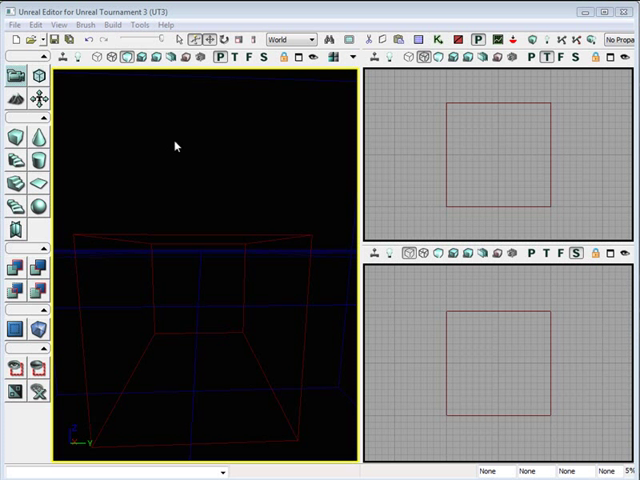
{"action": "mouse_move", "coordinate": [180, 150]}
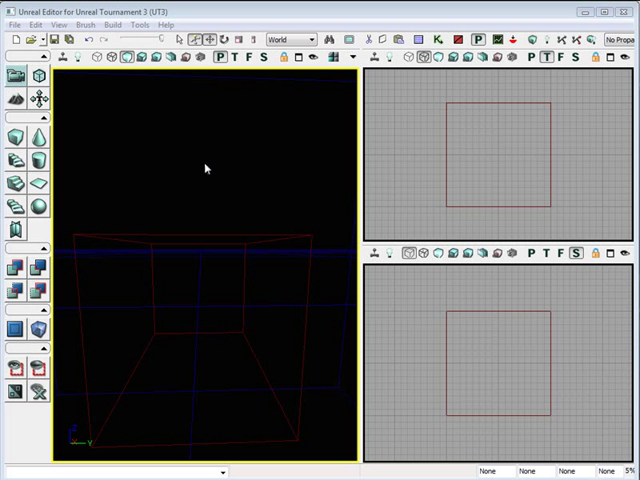
Start a new level with File > New and choose the Additive geometry style
{"action": "left_click", "coordinate": [12, 24]}
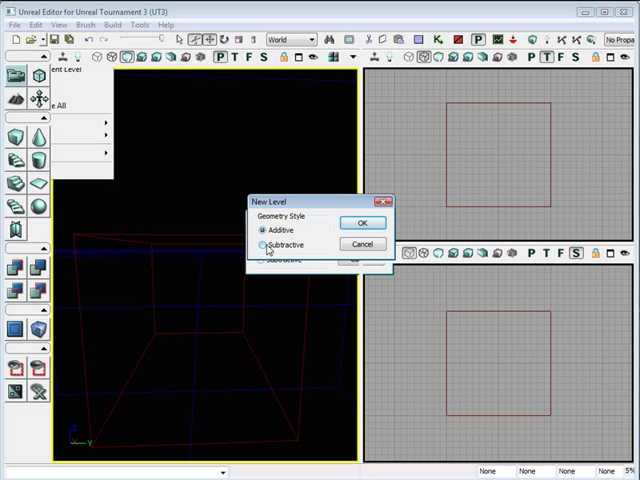
{"action": "left_click", "coordinate": [264, 230]}
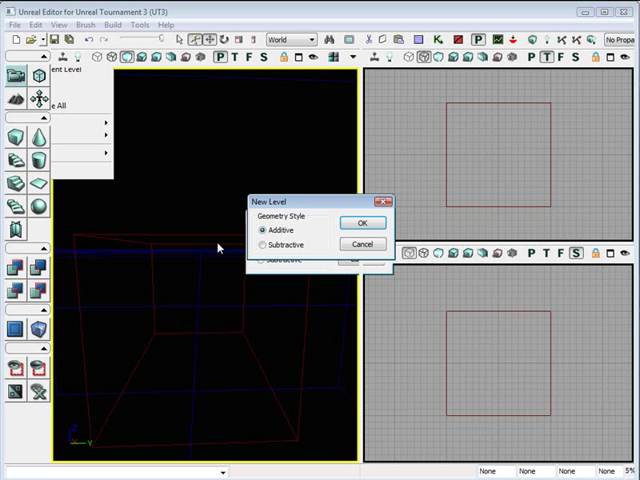
{"action": "mouse_move", "coordinate": [208, 252]}
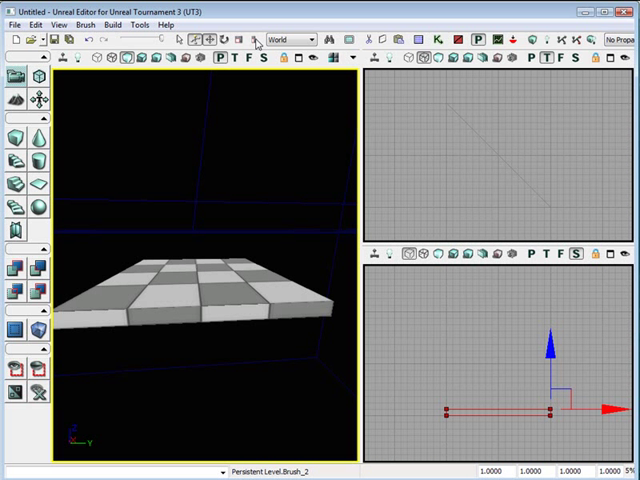
Save the untitled level as dm-testimport in CustomMaps\Tests
{"action": "left_click", "coordinate": [12, 24]}
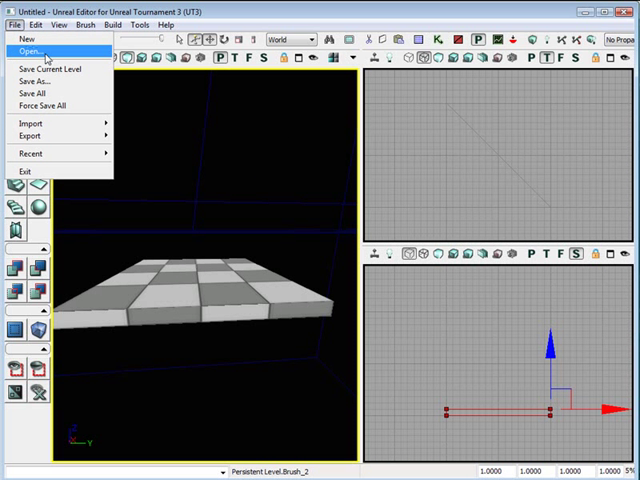
{"action": "left_click", "coordinate": [44, 80]}
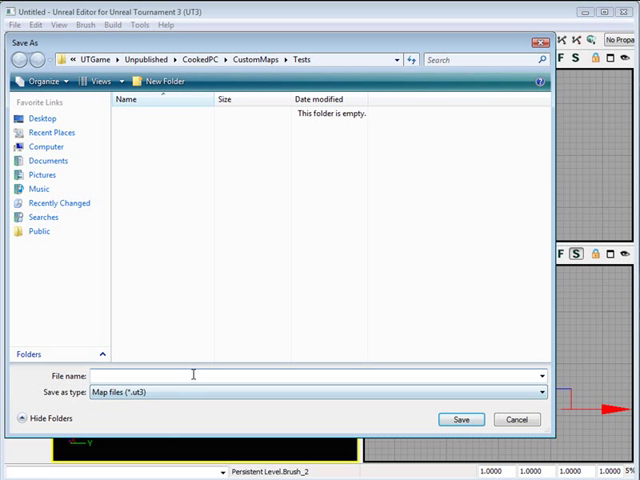
{"action": "type", "text": "dm-"}
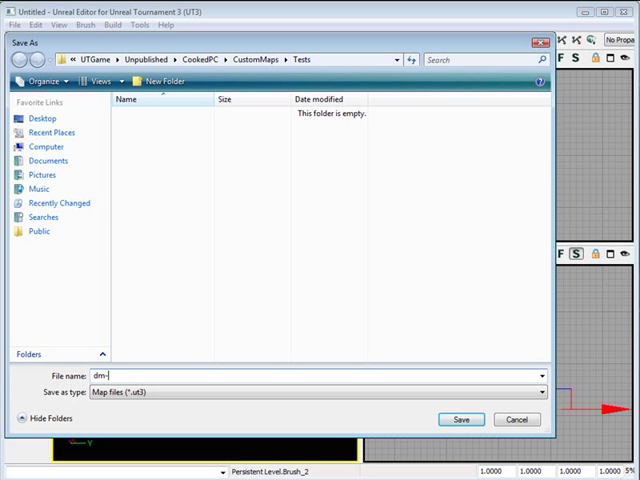
{"action": "type", "text": "testimpor"}
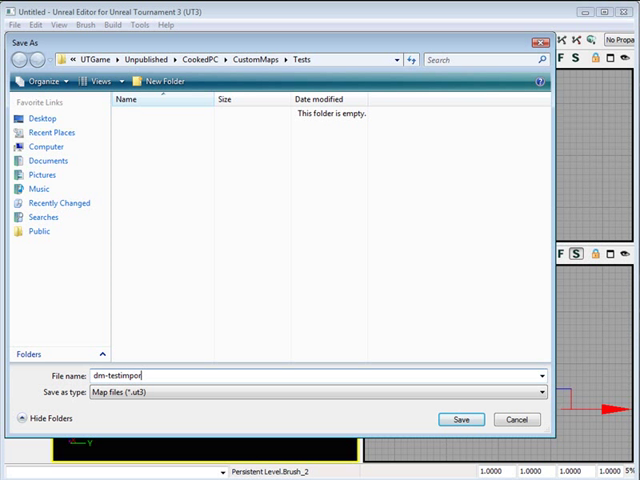
{"action": "left_click", "coordinate": [460, 420]}
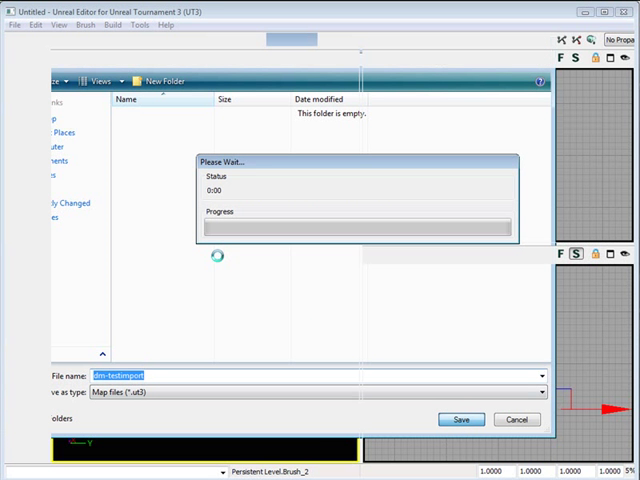
{"action": "left_click", "coordinate": [460, 420]}
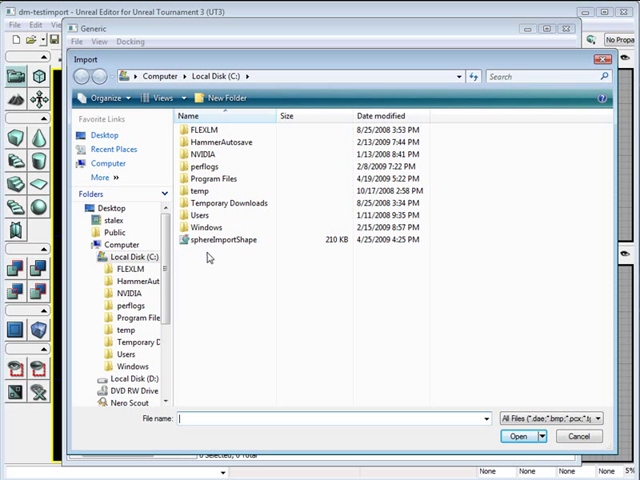
Select sphereImportShape on Local Disk (C:) as the file to import
{"action": "left_click", "coordinate": [224, 240]}
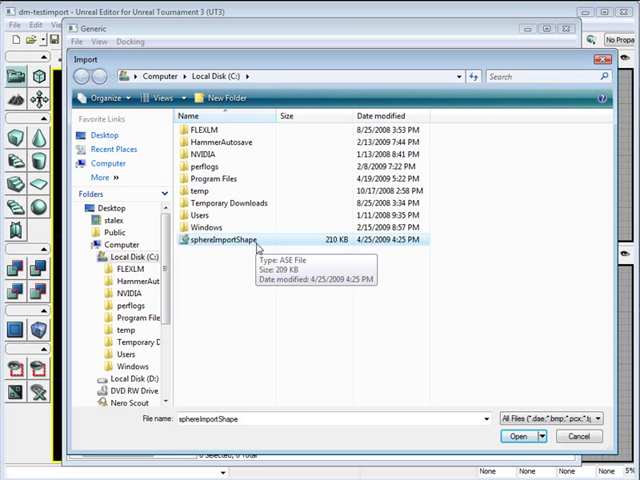
{"action": "mouse_move", "coordinate": [252, 250]}
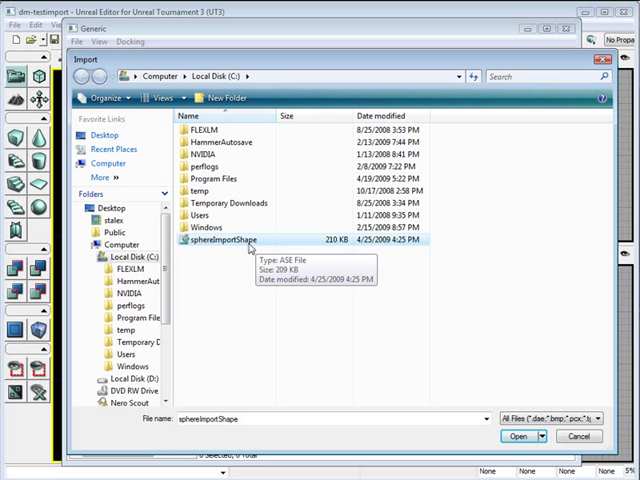
{"action": "mouse_move", "coordinate": [250, 250]}
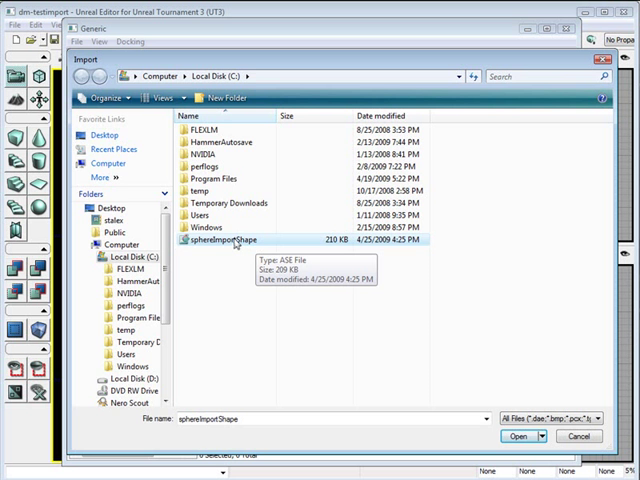
Load the file into the Import dialog showing package MyPackage and name sphereImportShape
{"action": "left_click", "coordinate": [516, 436]}
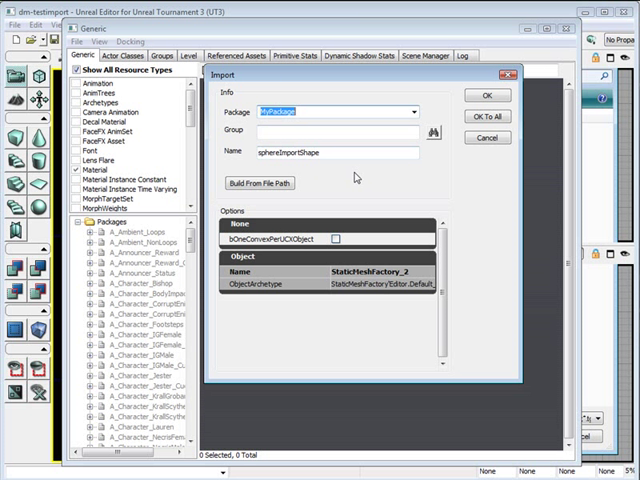
{"action": "left_click", "coordinate": [330, 152]}
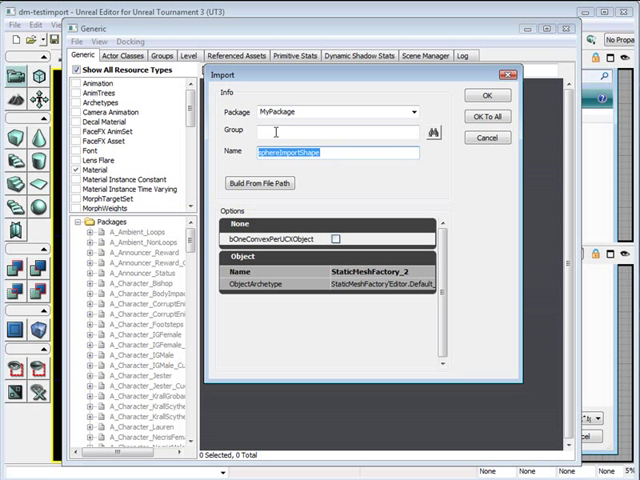
{"action": "left_click", "coordinate": [330, 132]}
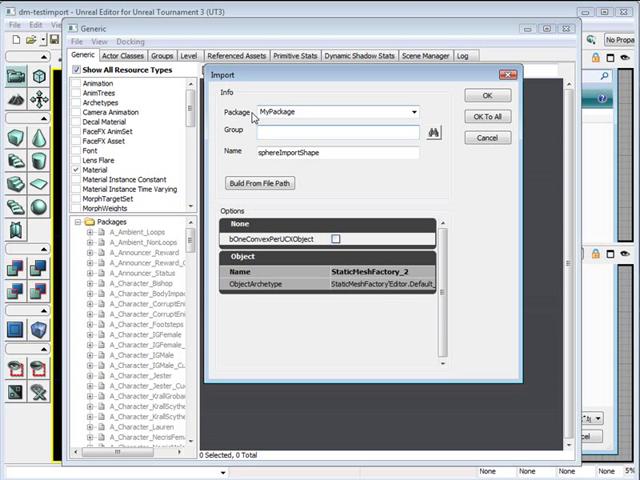
{"action": "left_click", "coordinate": [340, 132]}
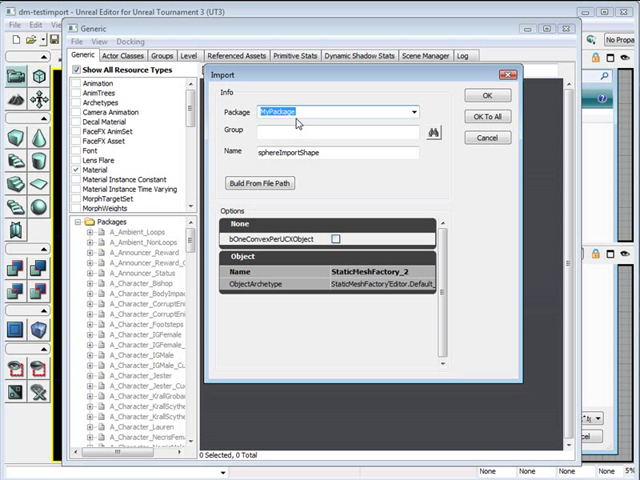
{"action": "mouse_move", "coordinate": [296, 122]}
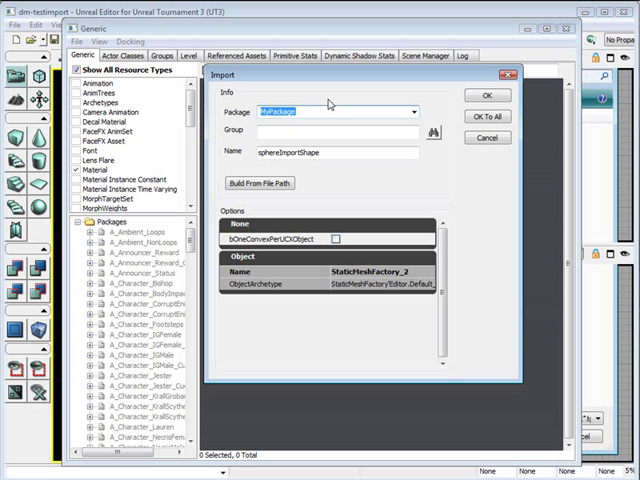
{"action": "mouse_move", "coordinate": [330, 104]}
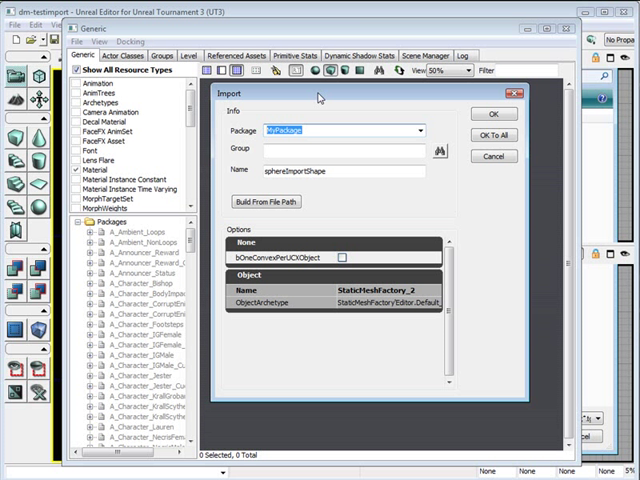
Change the import package to dm-testimport and confirm the import
{"action": "type", "text": "dm-testimport"}
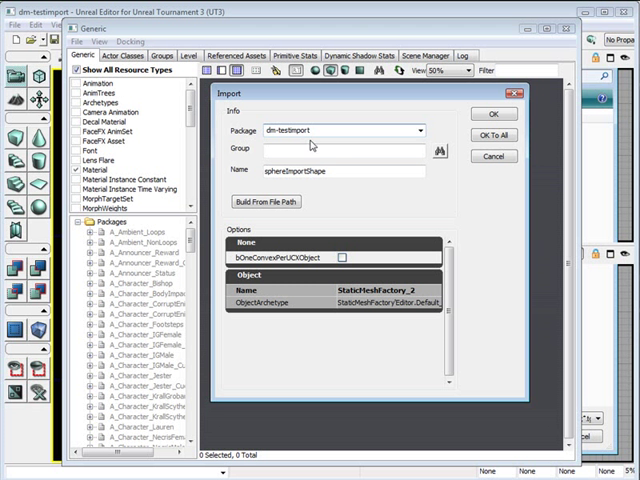
{"action": "mouse_move", "coordinate": [492, 112]}
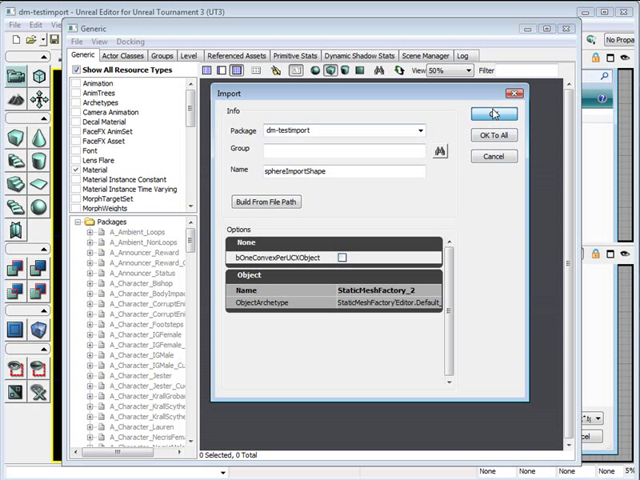
{"action": "left_click", "coordinate": [492, 114]}
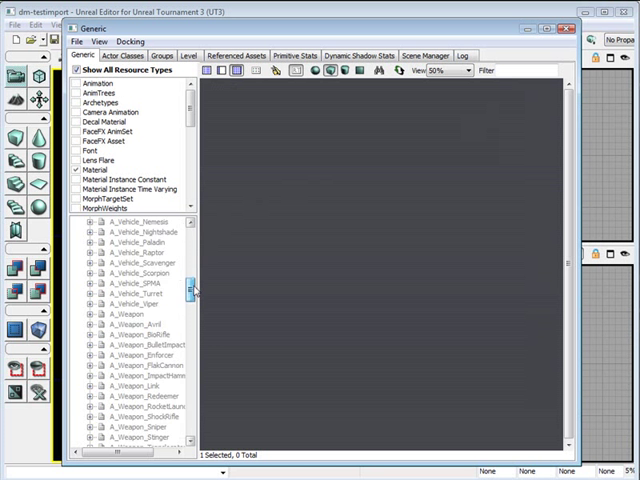
Locate sphereImportShape in the dm-testimport package and open it in the static mesh editor
{"action": "scroll", "scroll_direction": "down", "scroll_amount": 3}
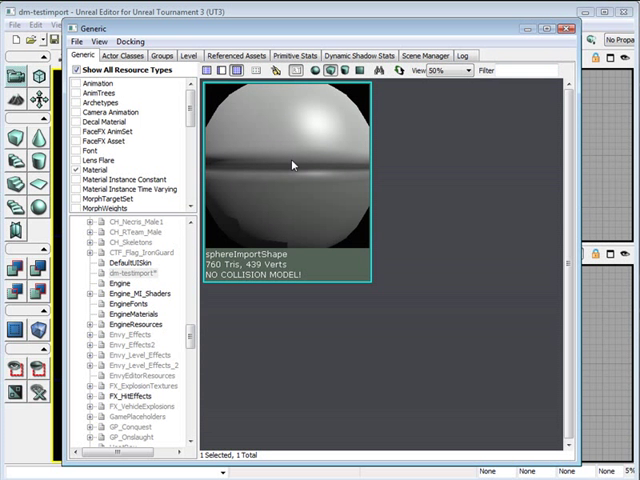
{"action": "double_click", "coordinate": [284, 170]}
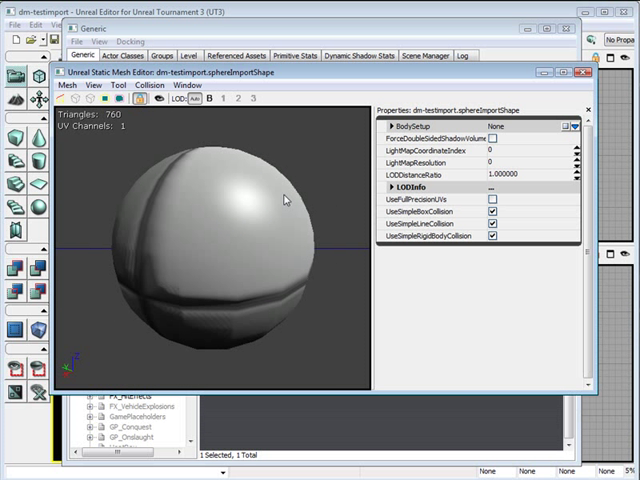
{"action": "mouse_move", "coordinate": [218, 116]}
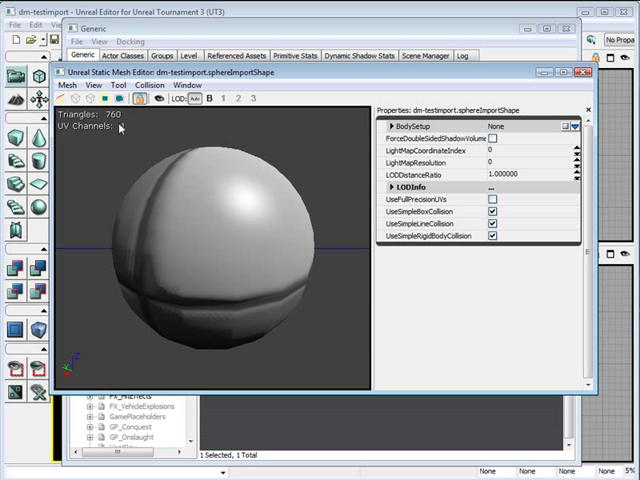
Show collision in the preview and apply Sphere Simplified Collision to the mesh
{"action": "left_click", "coordinate": [118, 98]}
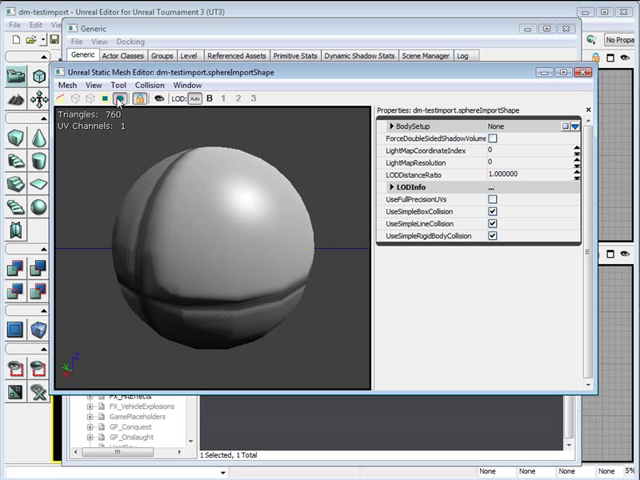
{"action": "mouse_move", "coordinate": [120, 100]}
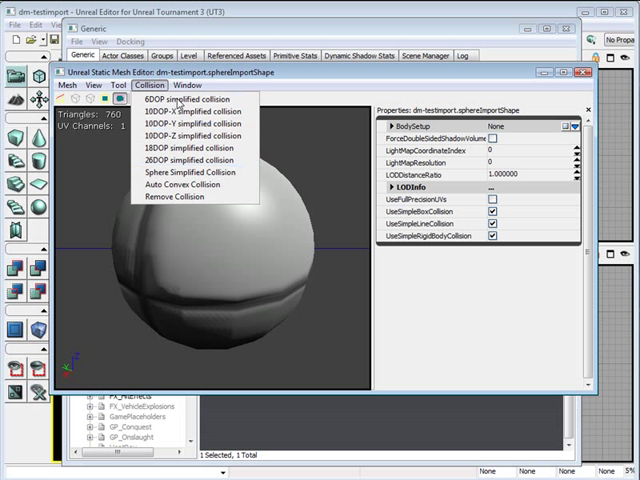
{"action": "mouse_move", "coordinate": [182, 172]}
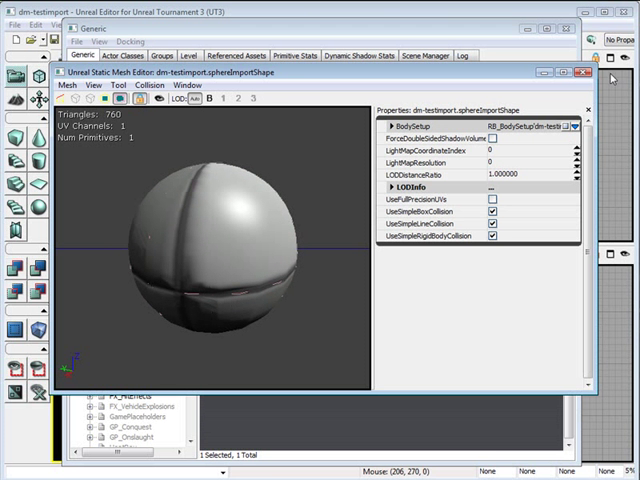
{"action": "left_click", "coordinate": [584, 72]}
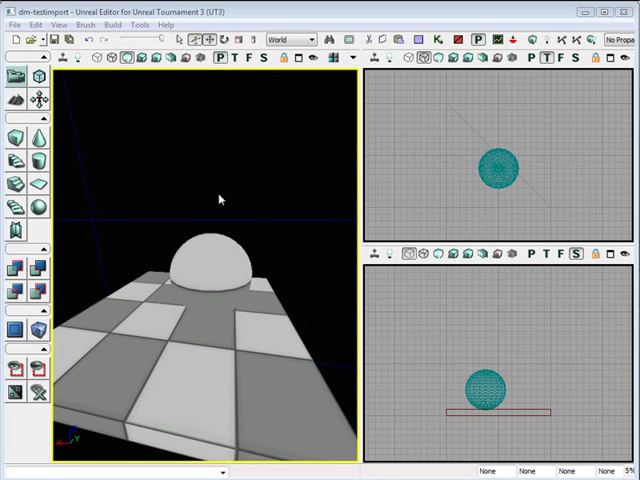
{"action": "mouse_move", "coordinate": [172, 172]}
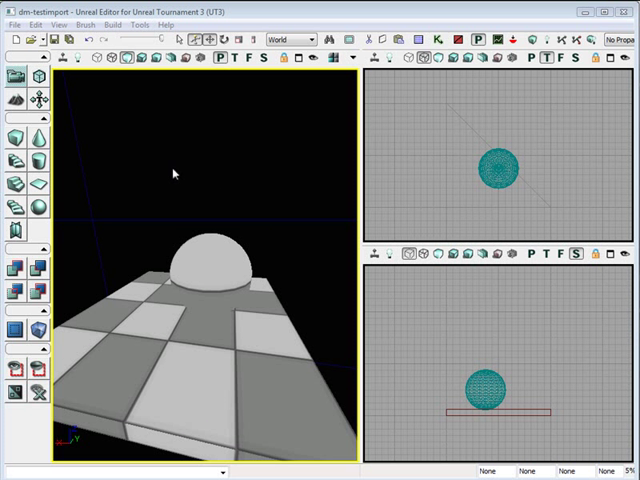
Save the dm-testimport level via File > Save Current Level
{"action": "left_click", "coordinate": [14, 24]}
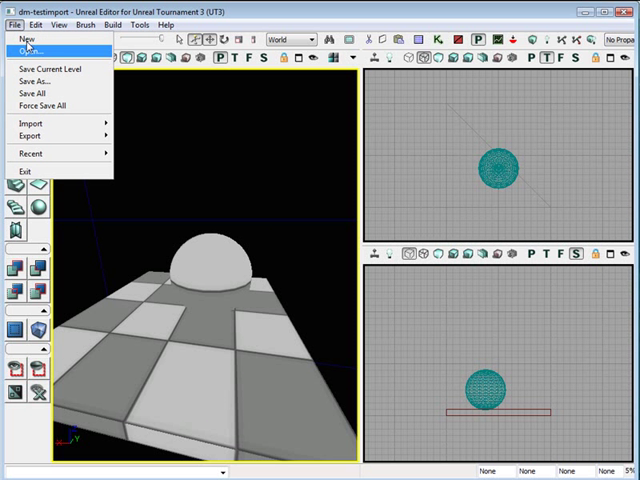
{"action": "left_click", "coordinate": [38, 92]}
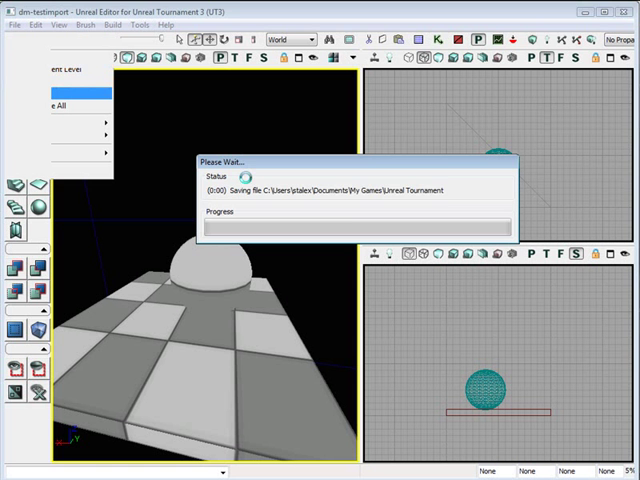